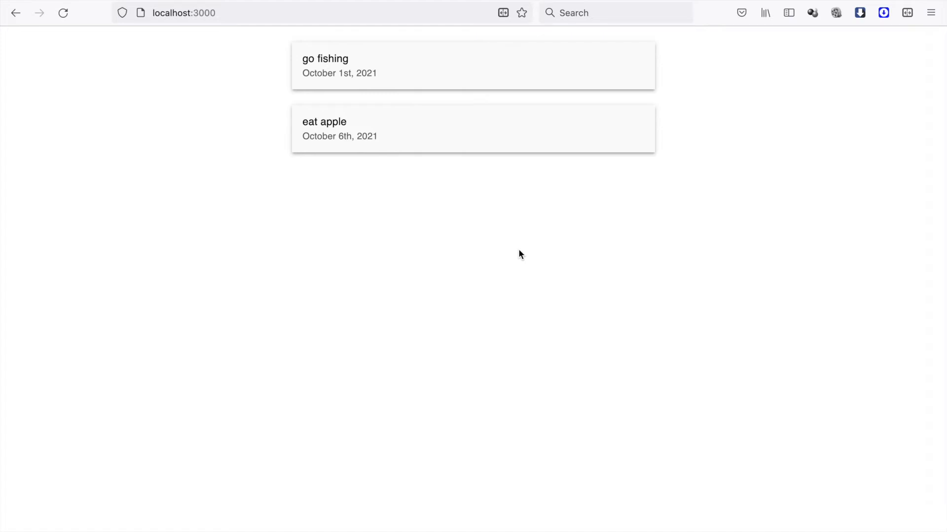
pyautogui.moveTo(284, 40)
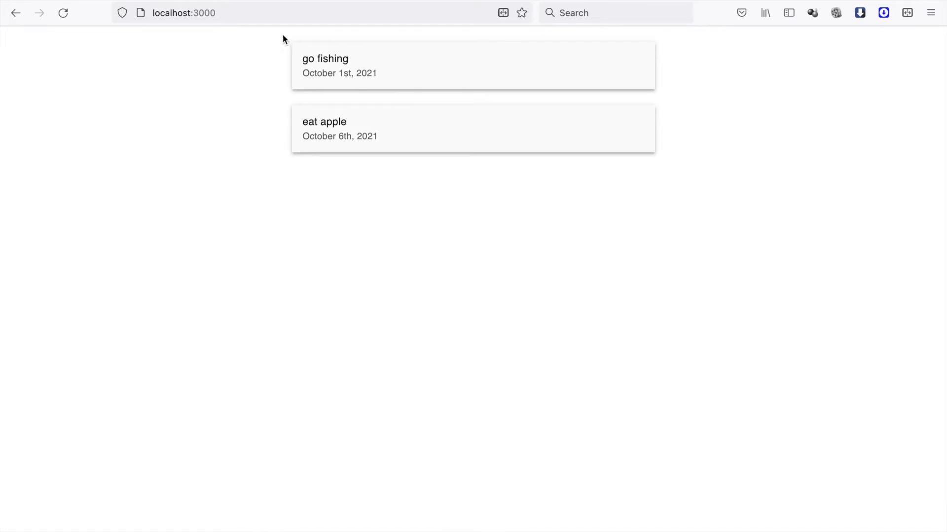
pyautogui.moveTo(280, 74)
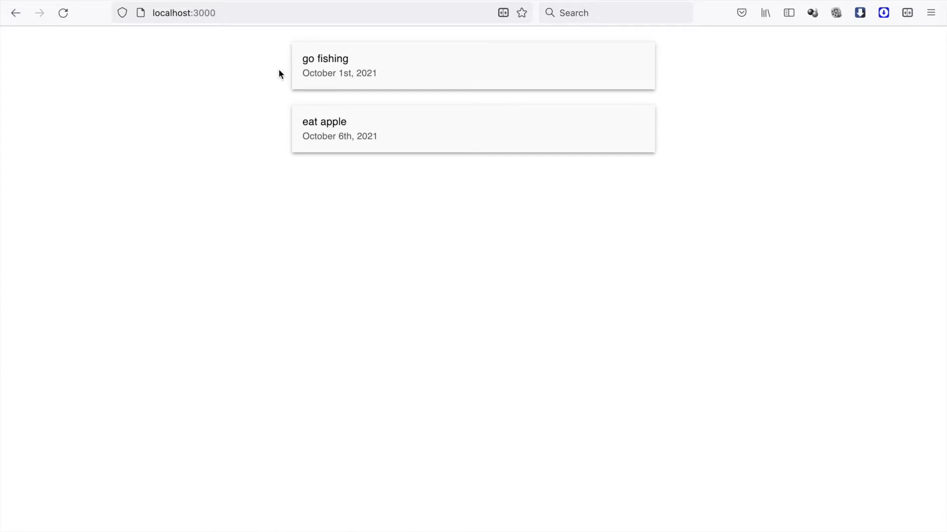
pyautogui.moveTo(417, 228)
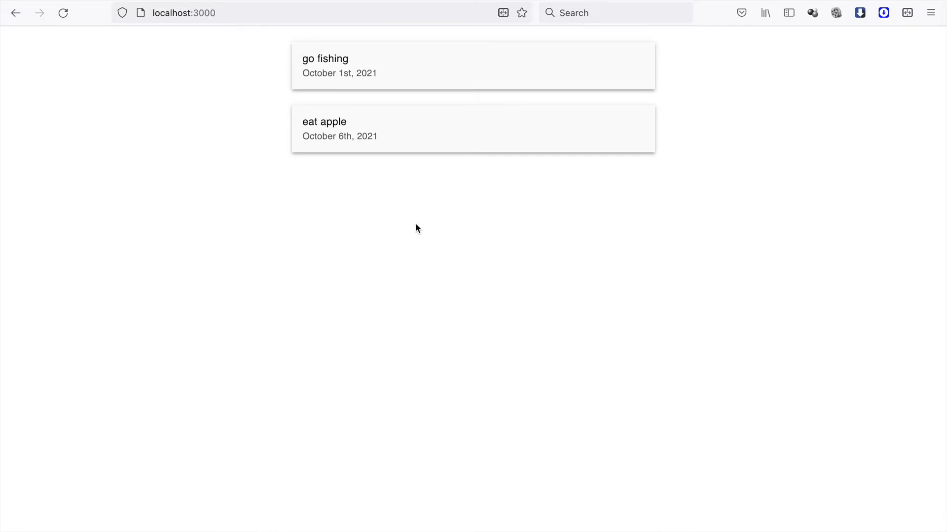
pyautogui.moveTo(440, 276)
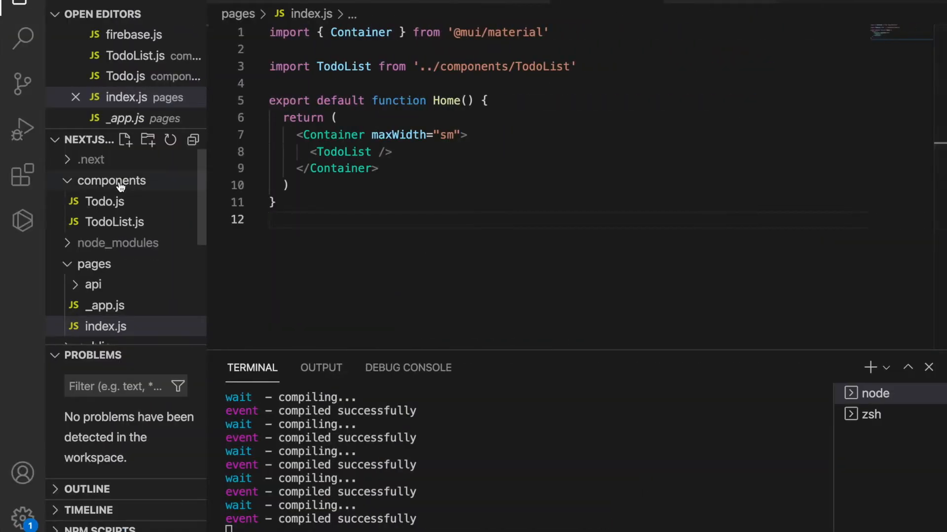
# Create components/TodoForm.js and scaffold an exported TodoForm returning an empty div with rafce
pyautogui.rightClick(111, 180)
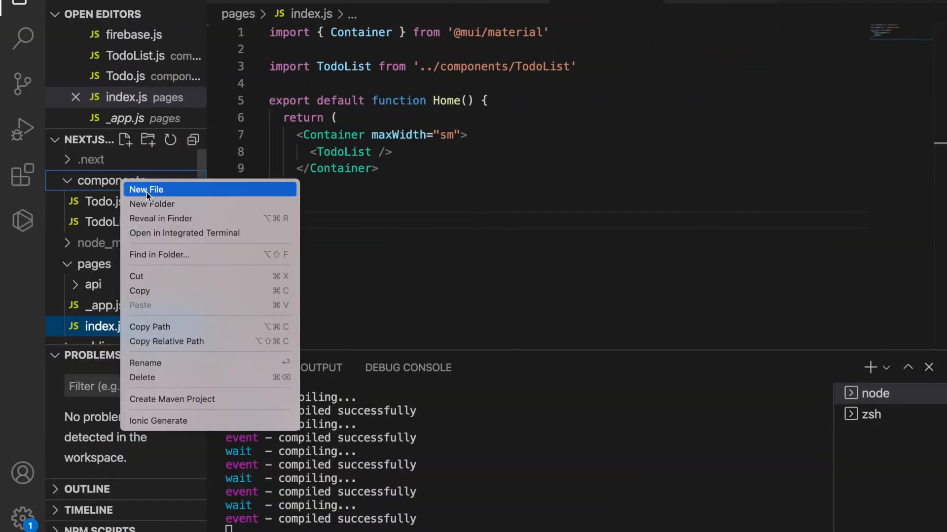
pyautogui.click(146, 189)
pyautogui.write('TodoForm.js')
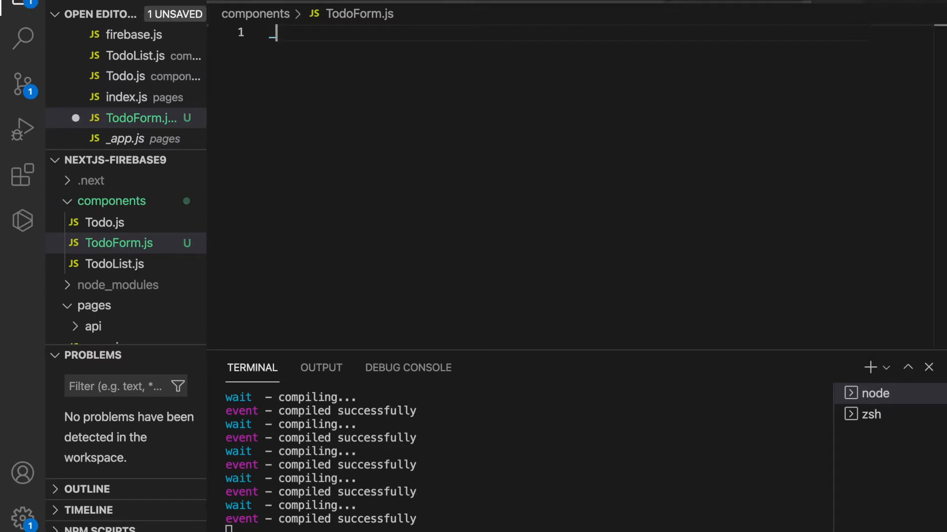
pyautogui.write('rafce')
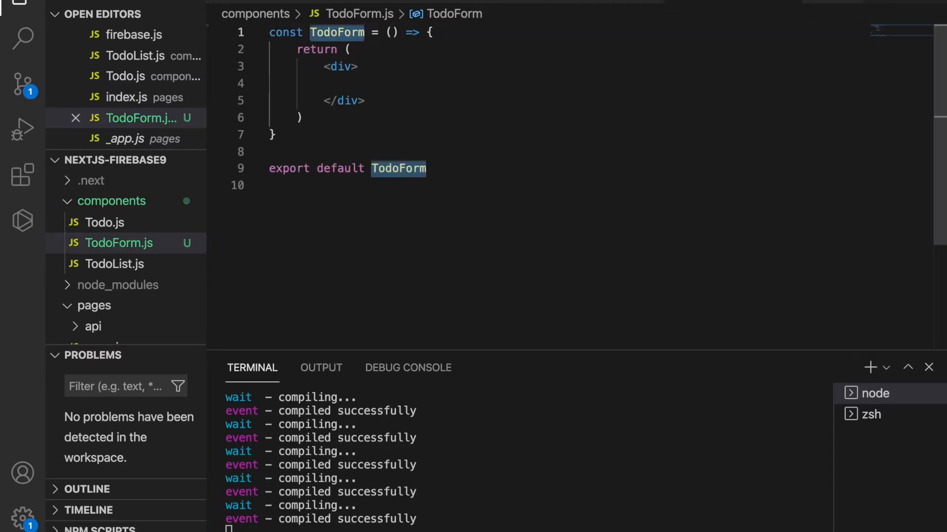
# Add an imported MUI TextField labelled title with margin normal inside the div
pyautogui.click(355, 79)
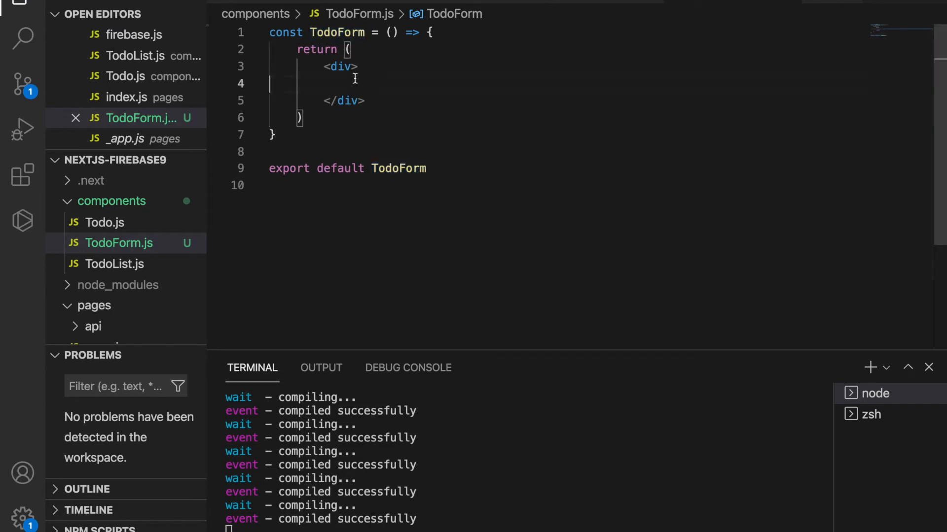
pyautogui.write('<TextField/>')
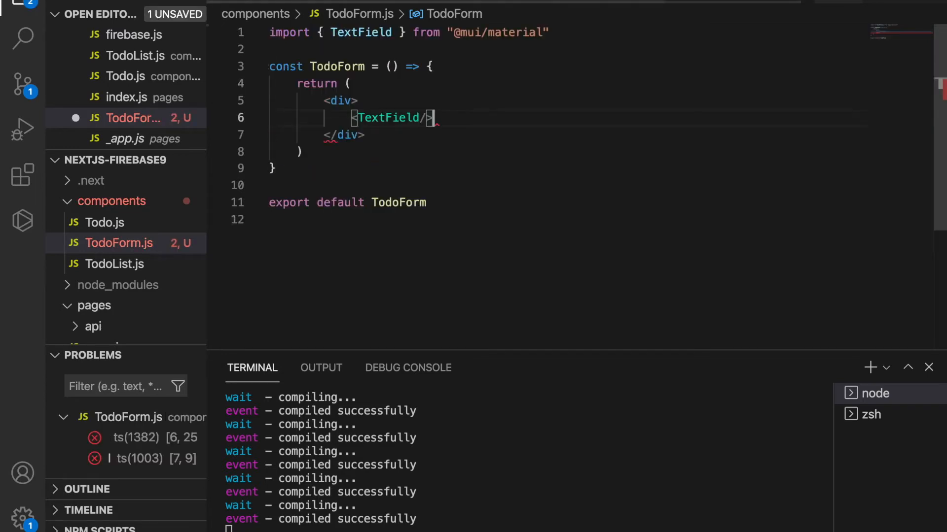
pyautogui.press('Enter')
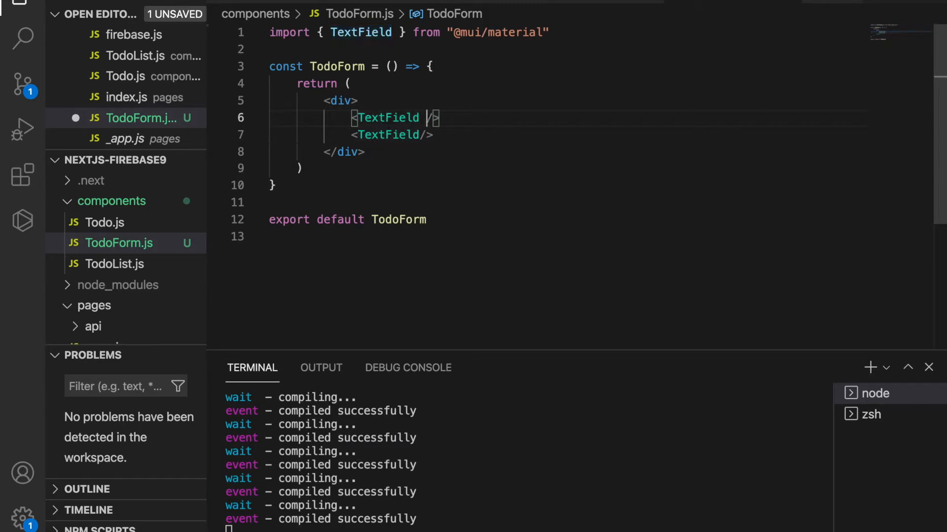
pyautogui.write('label="title')
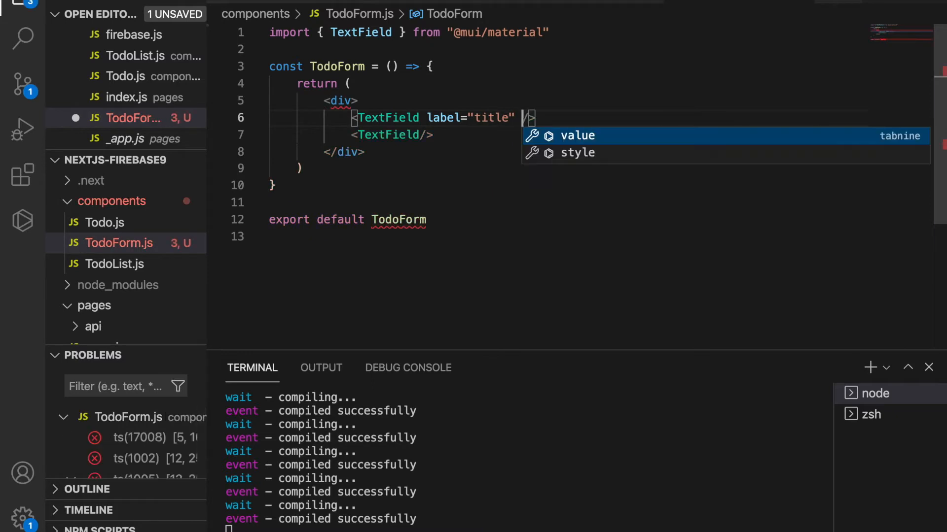
pyautogui.write('margin="normal')
pyautogui.click(393, 134)
pyautogui.write(' label="detail" ')
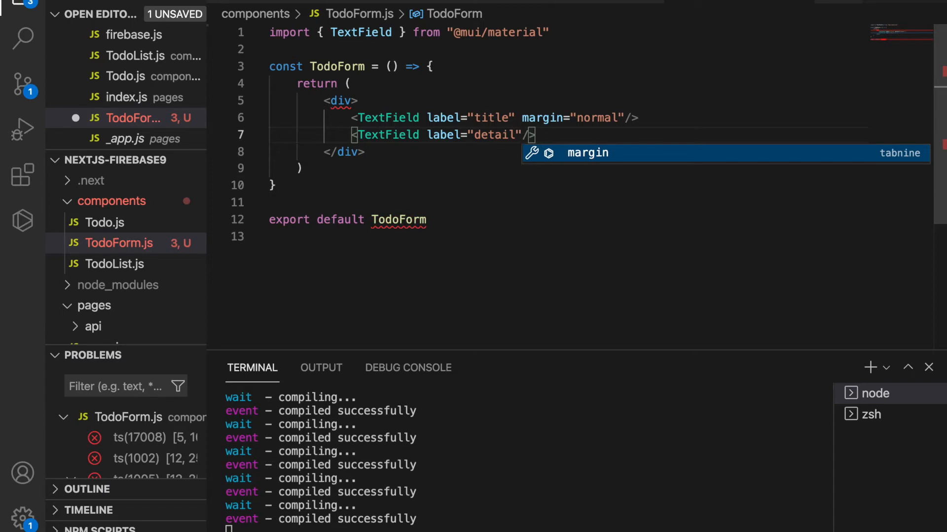
# Save, then add a multiline detail TextField with maxRows={4}
pyautogui.press('ctrl+s')
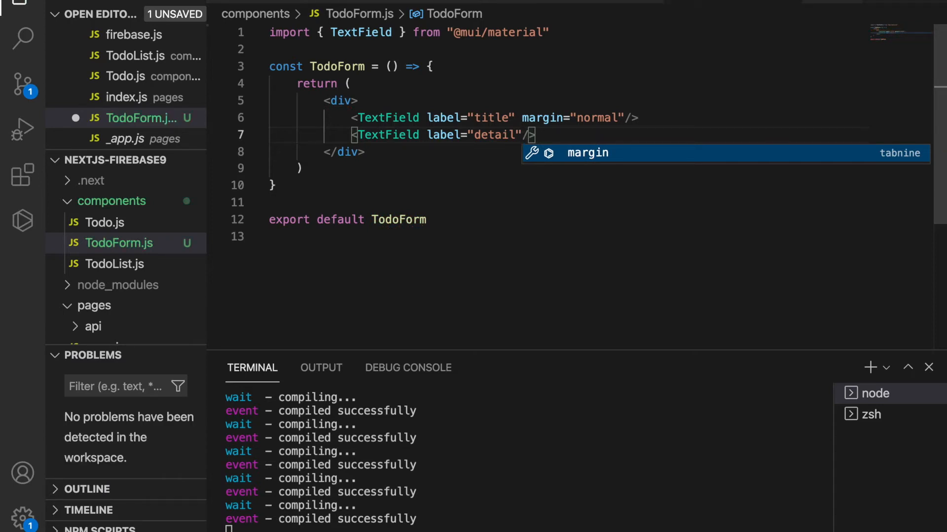
pyautogui.write('multiline')
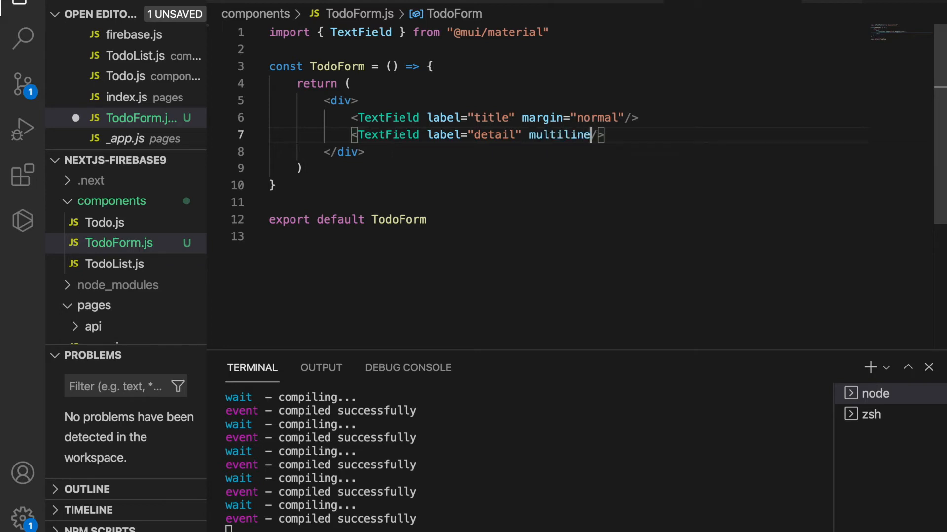
pyautogui.write('maxRos={4')
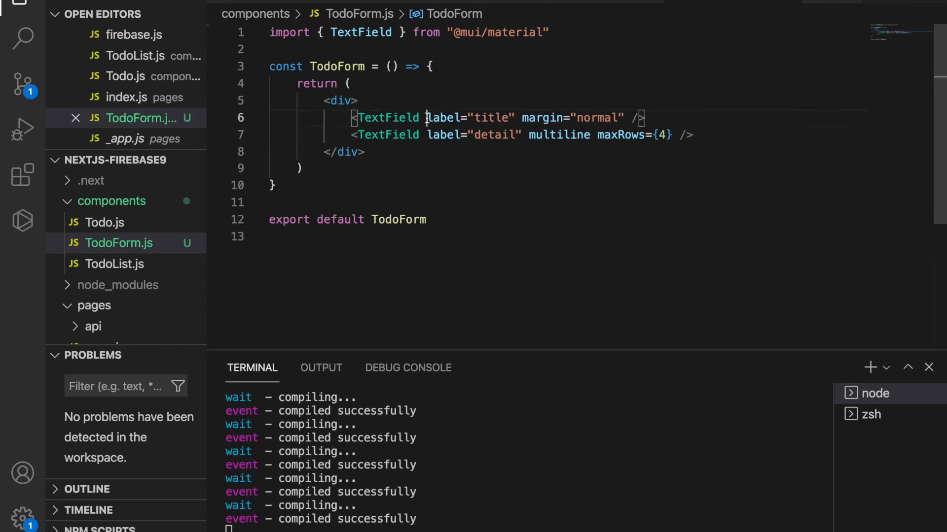
# Add fullWidth to both title and detail TextFields and open a blank line below
pyautogui.write('fullWidth')
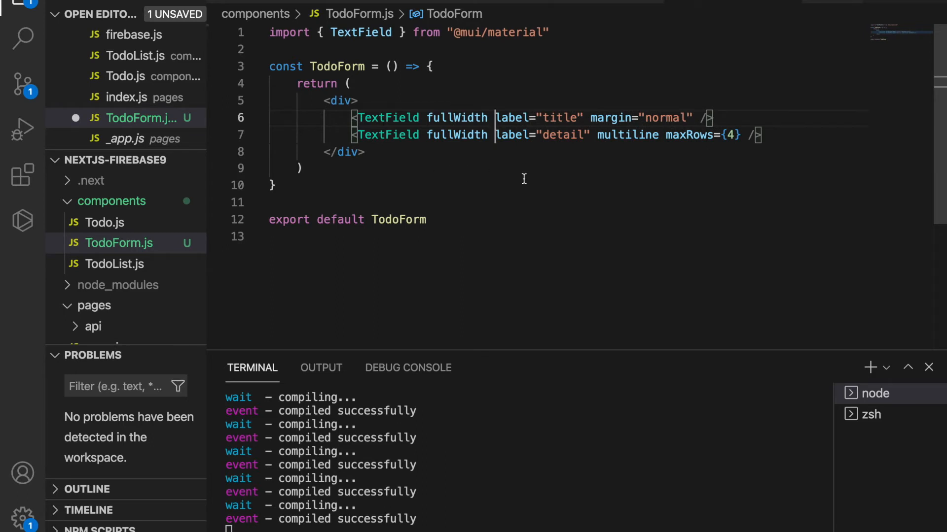
pyautogui.press('Enter')
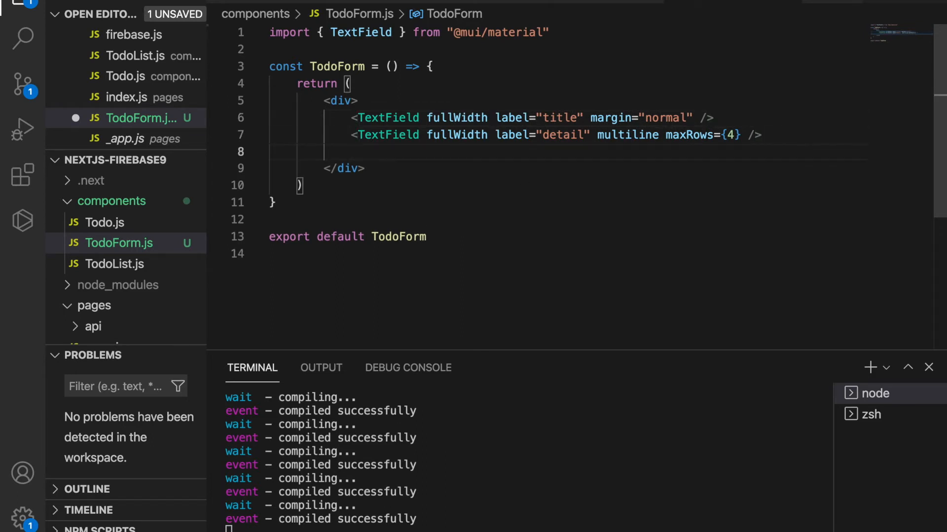
# Add an 'Add a new todo' Button with sx={{ mt: 3 }} and save
pyautogui.write('<Button')
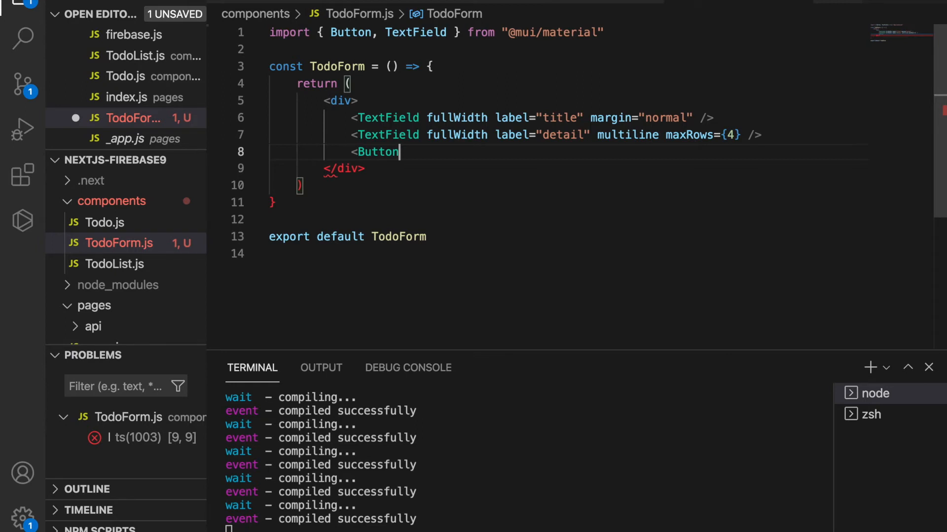
pyautogui.moveTo(430, 156)
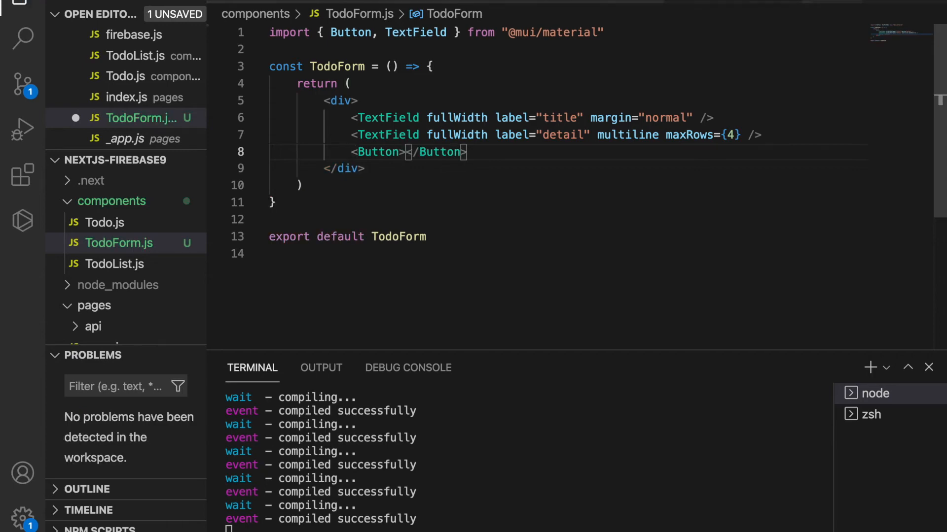
pyautogui.write('Add a new todo')
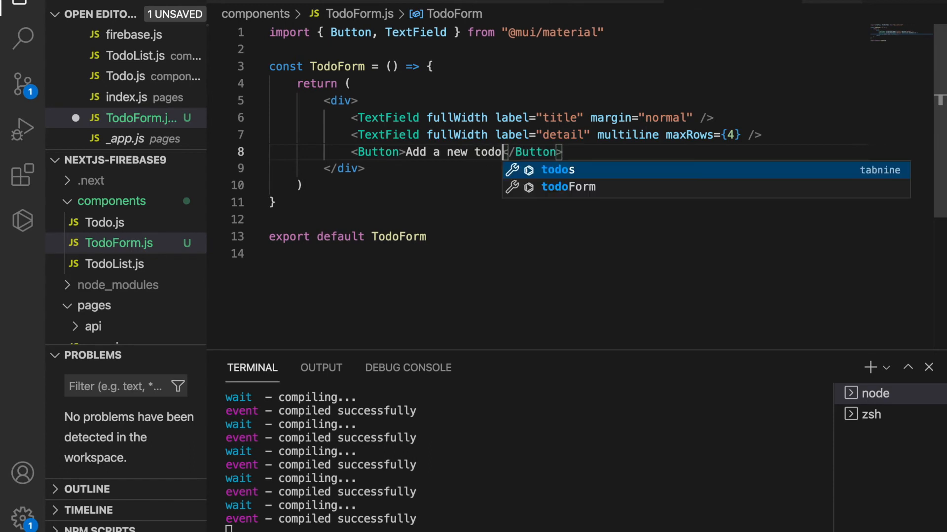
pyautogui.press('Escape')
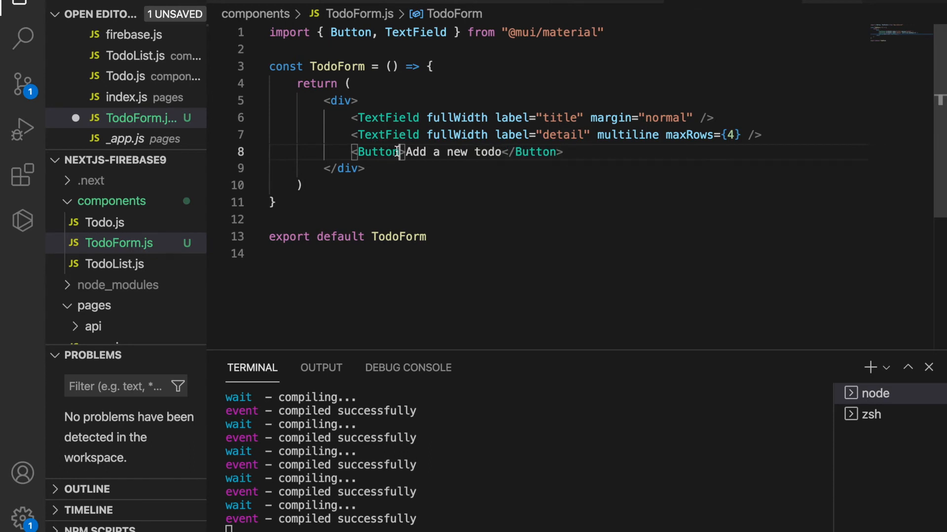
pyautogui.write('sx={{ mt: 3')
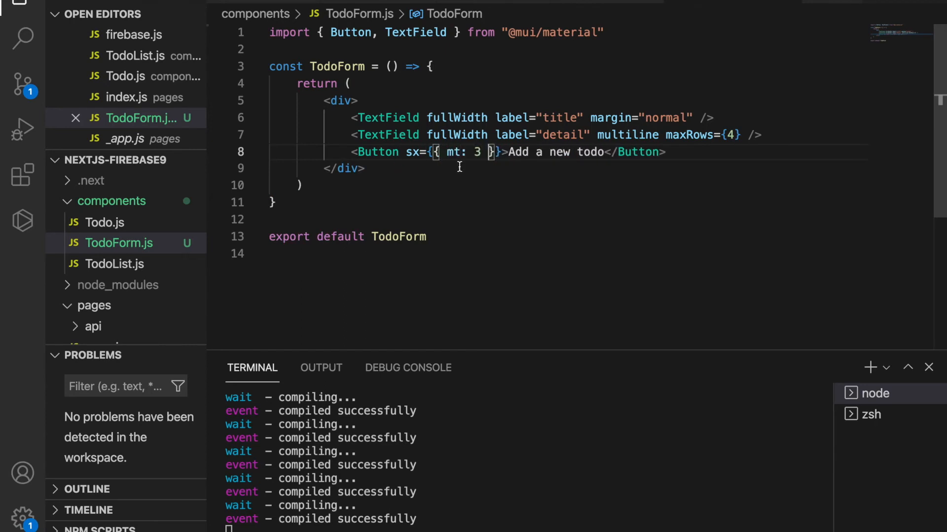
pyautogui.moveTo(401, 175)
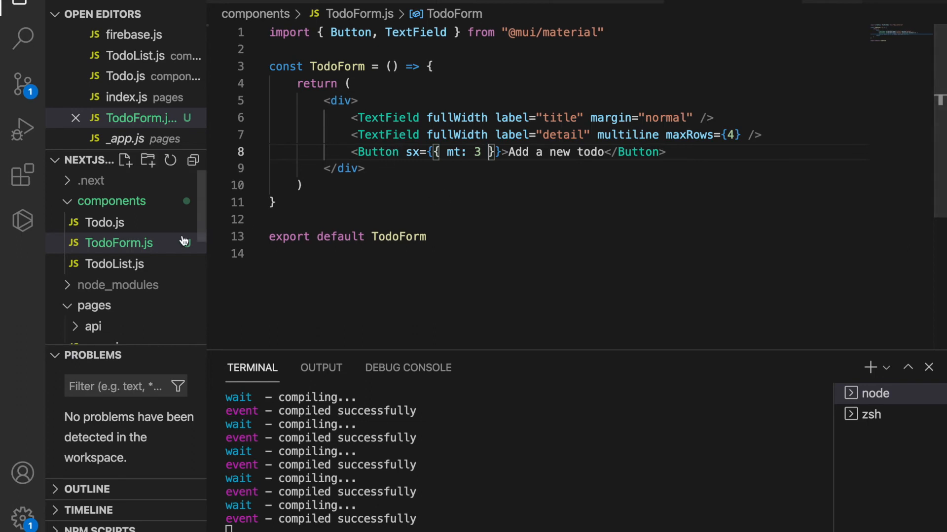
# In pages/index.js, import TodoForm and render it above TodoList
pyautogui.scroll(-3)
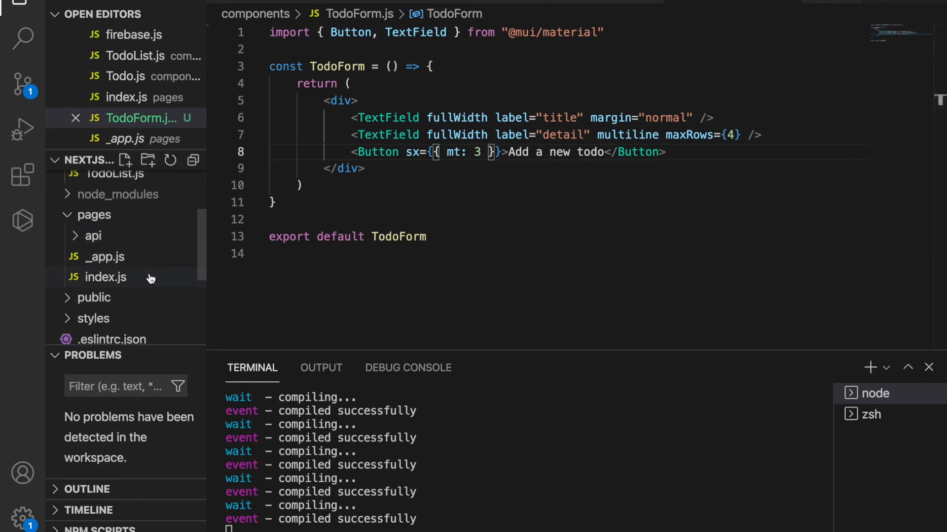
pyautogui.click(105, 277)
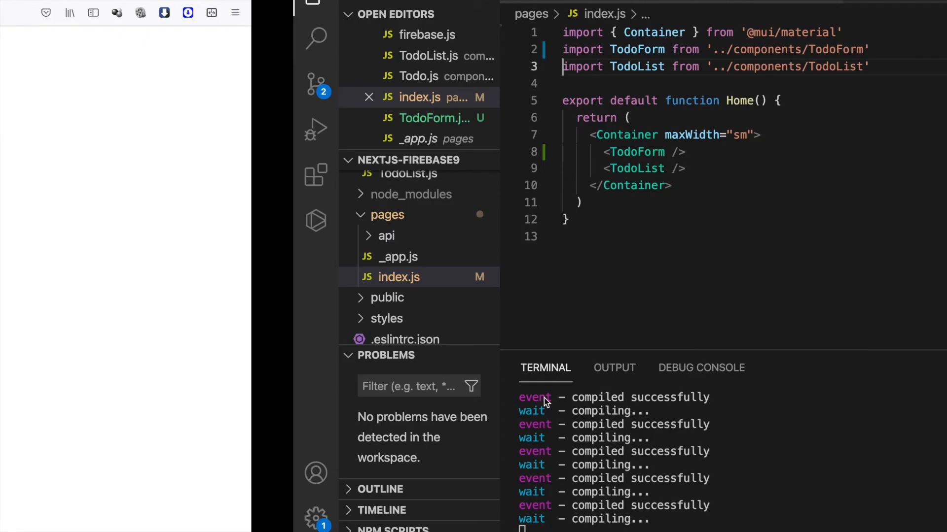
pyautogui.click(870, 368)
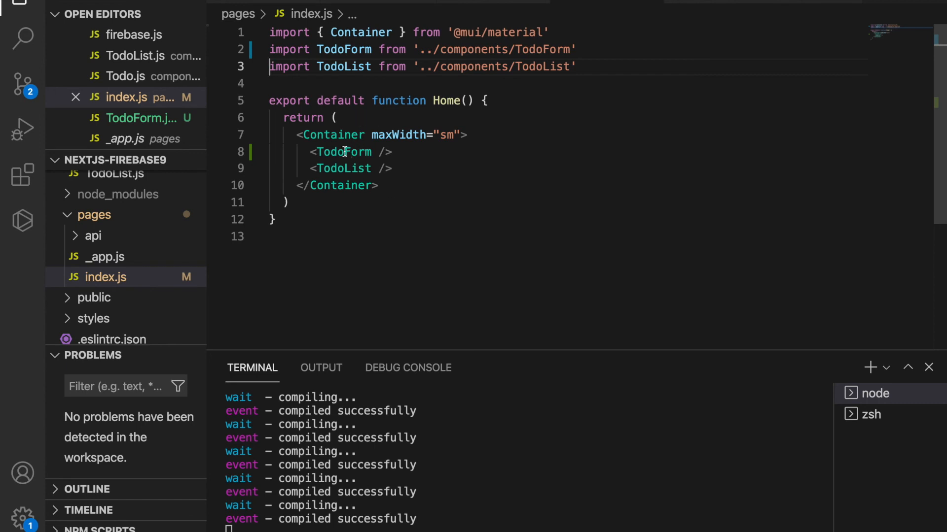
# Give the TodoForm Button a variant, then try the title field in Firefox
pyautogui.click(135, 118)
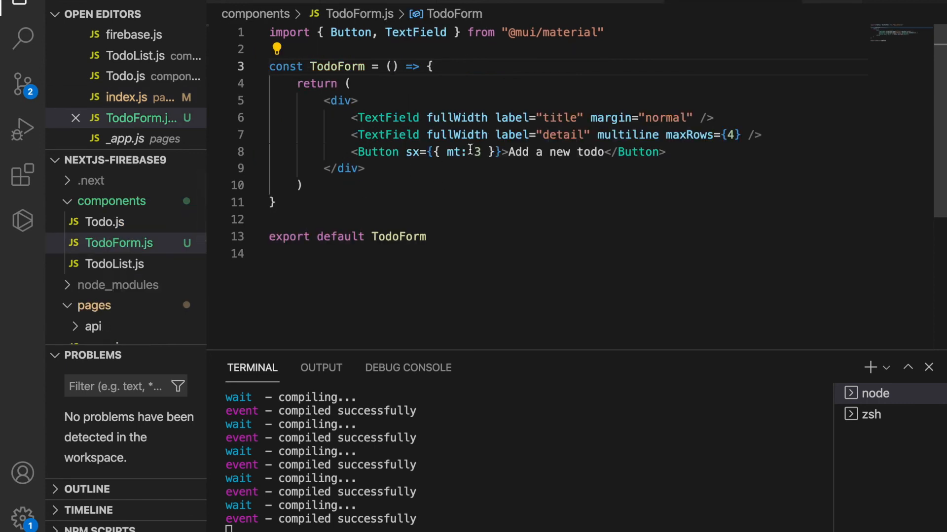
pyautogui.write('variant')
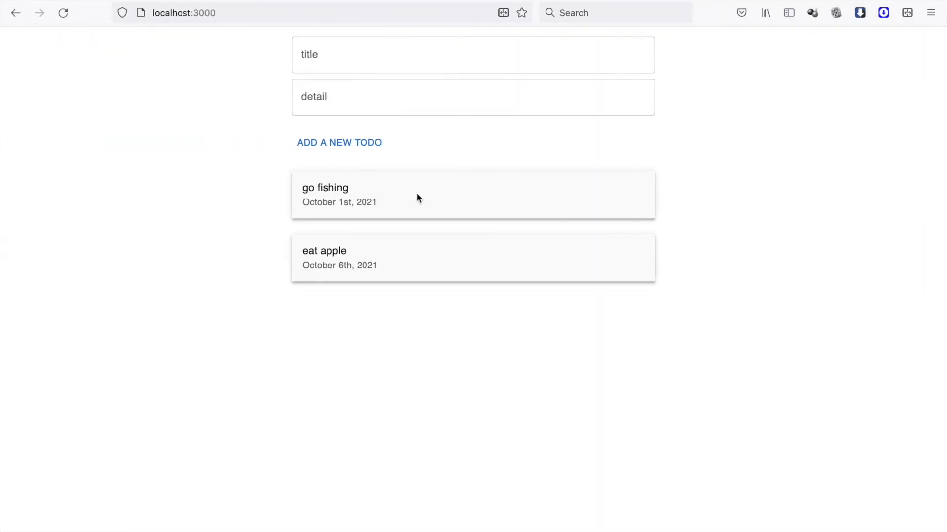
pyautogui.click(473, 54)
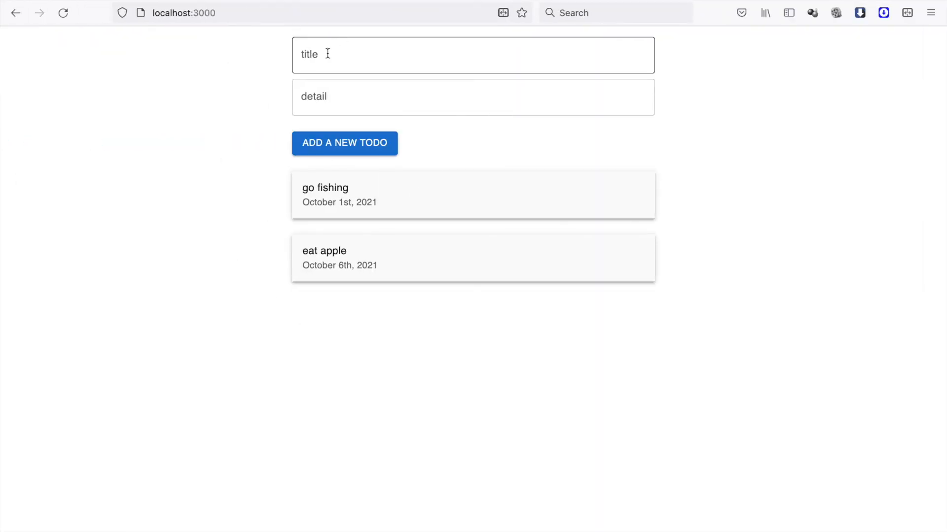